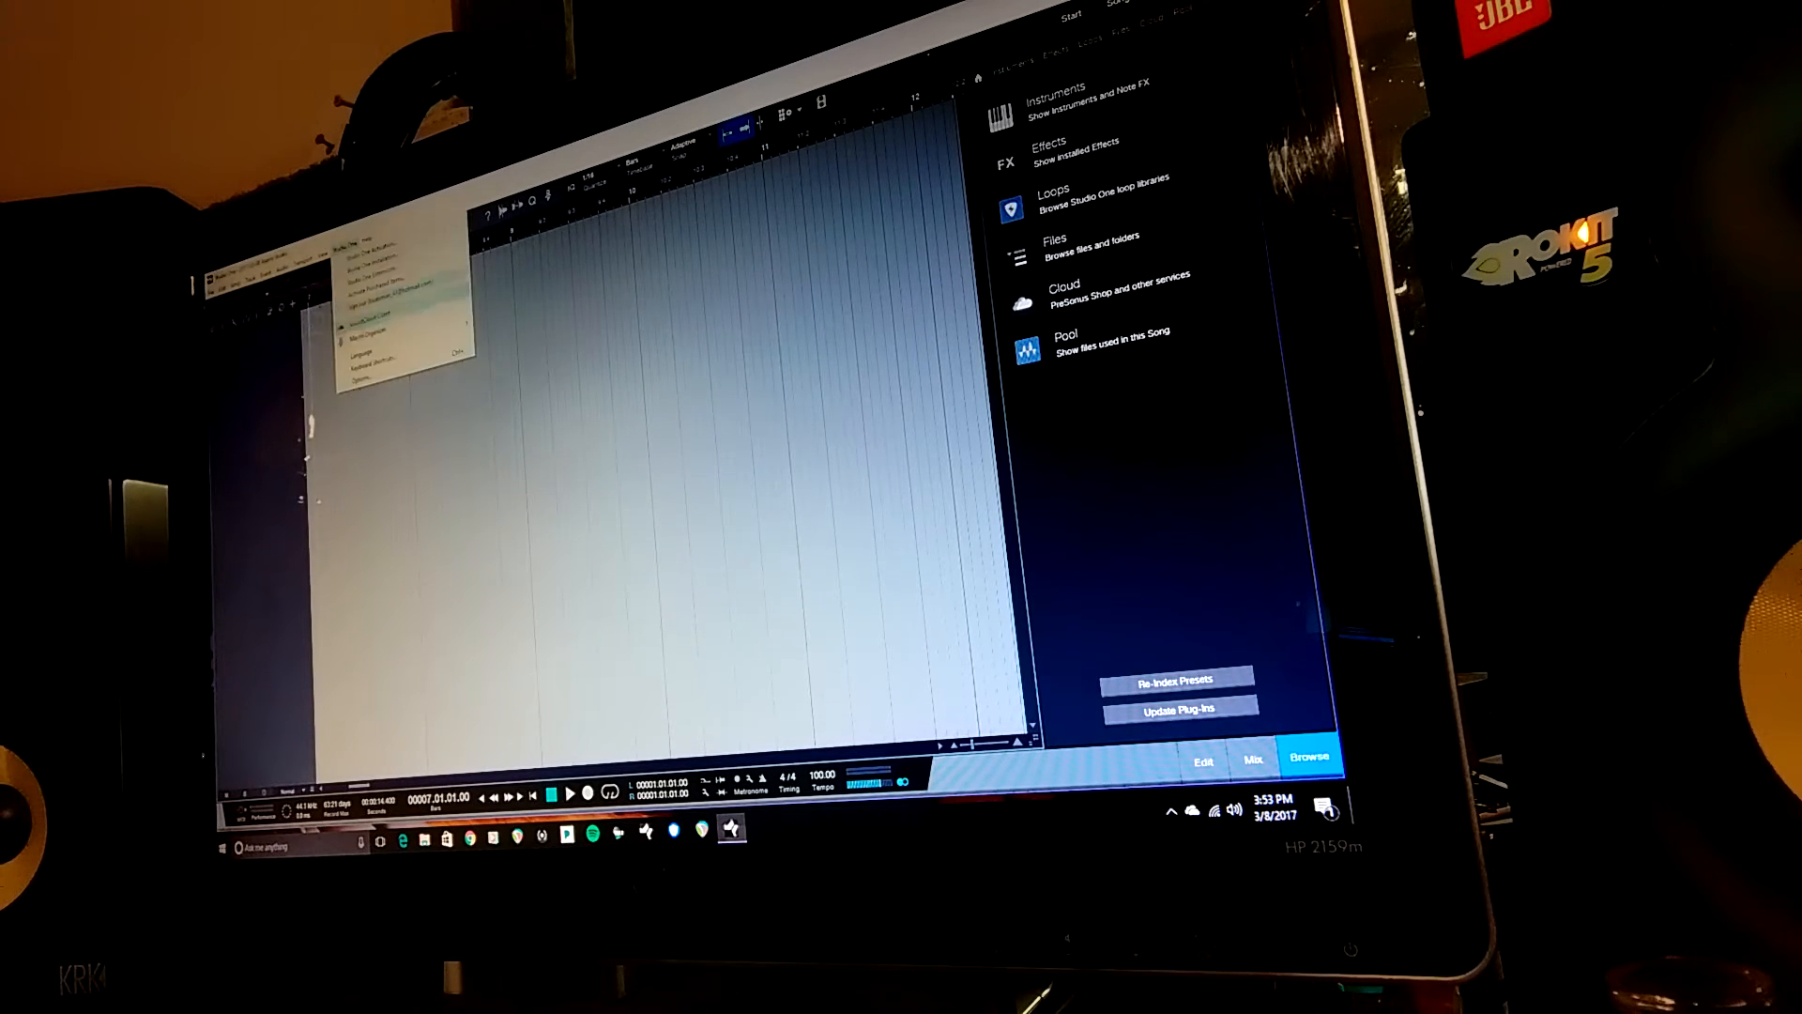
Step: Show Studio One's Options with Audio Setup listing the ASIO4ALL v2 device
left_click(366, 374)
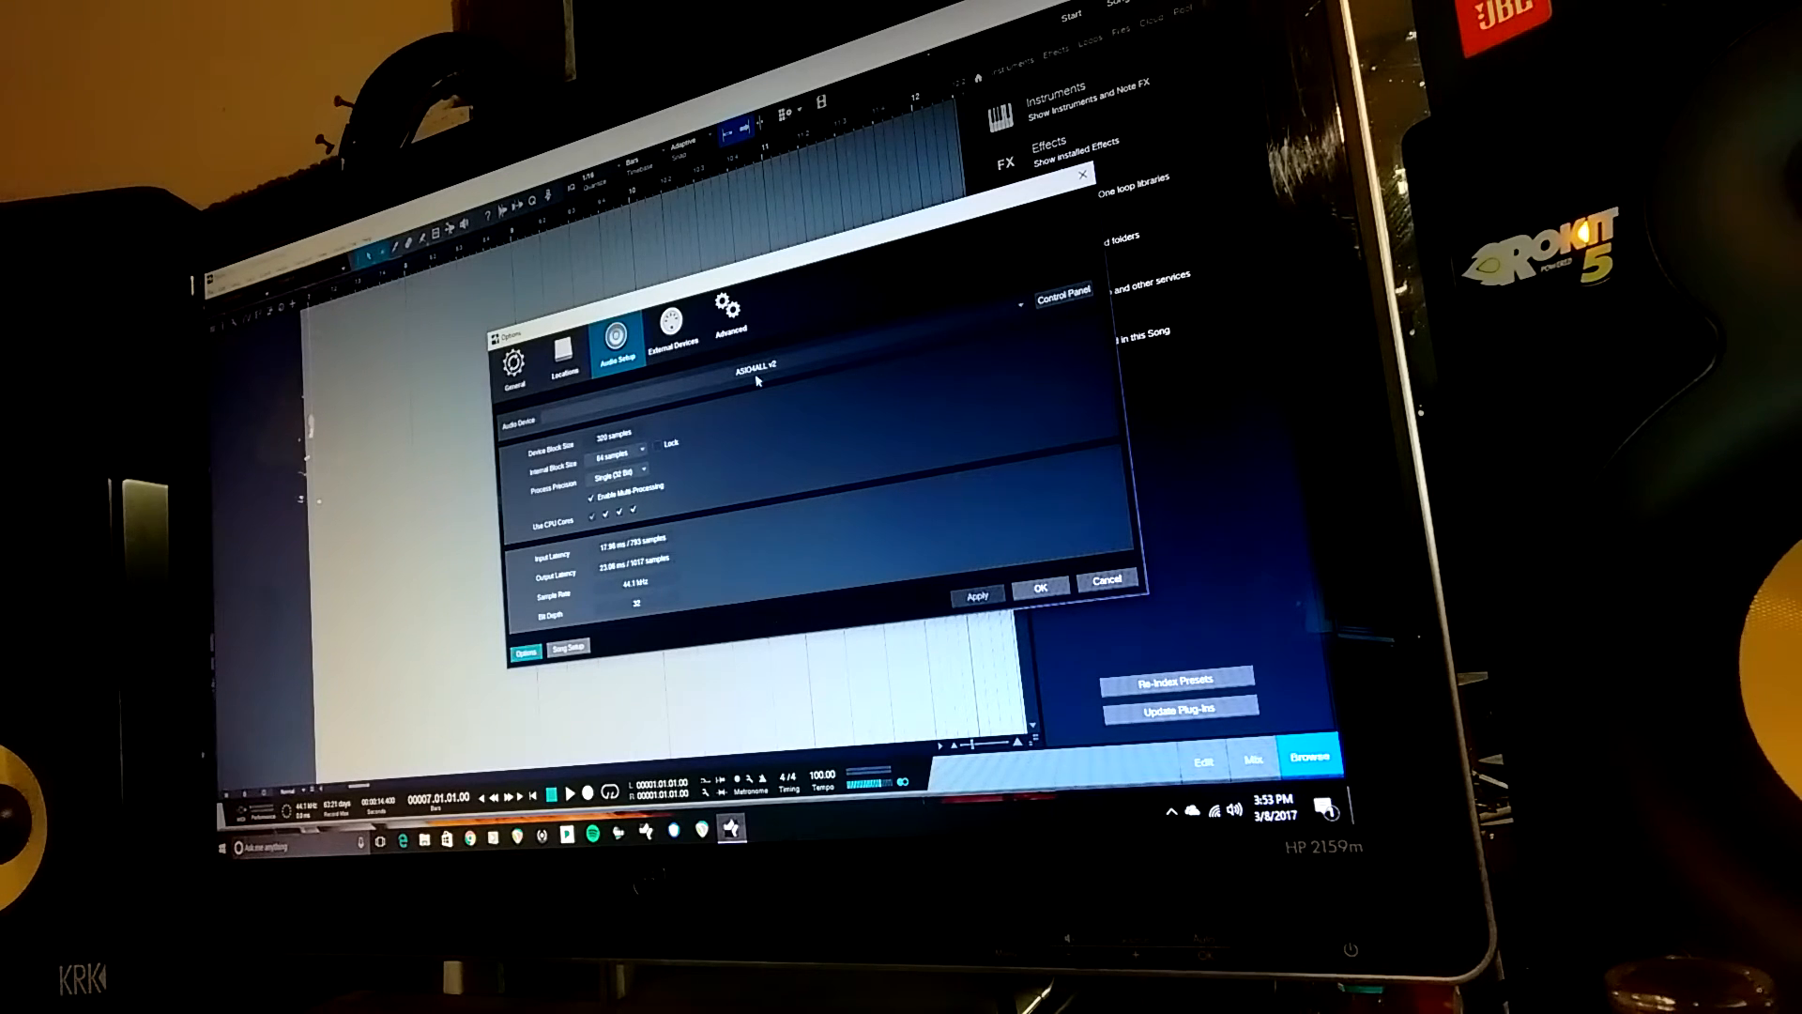
mouse_move(676, 392)
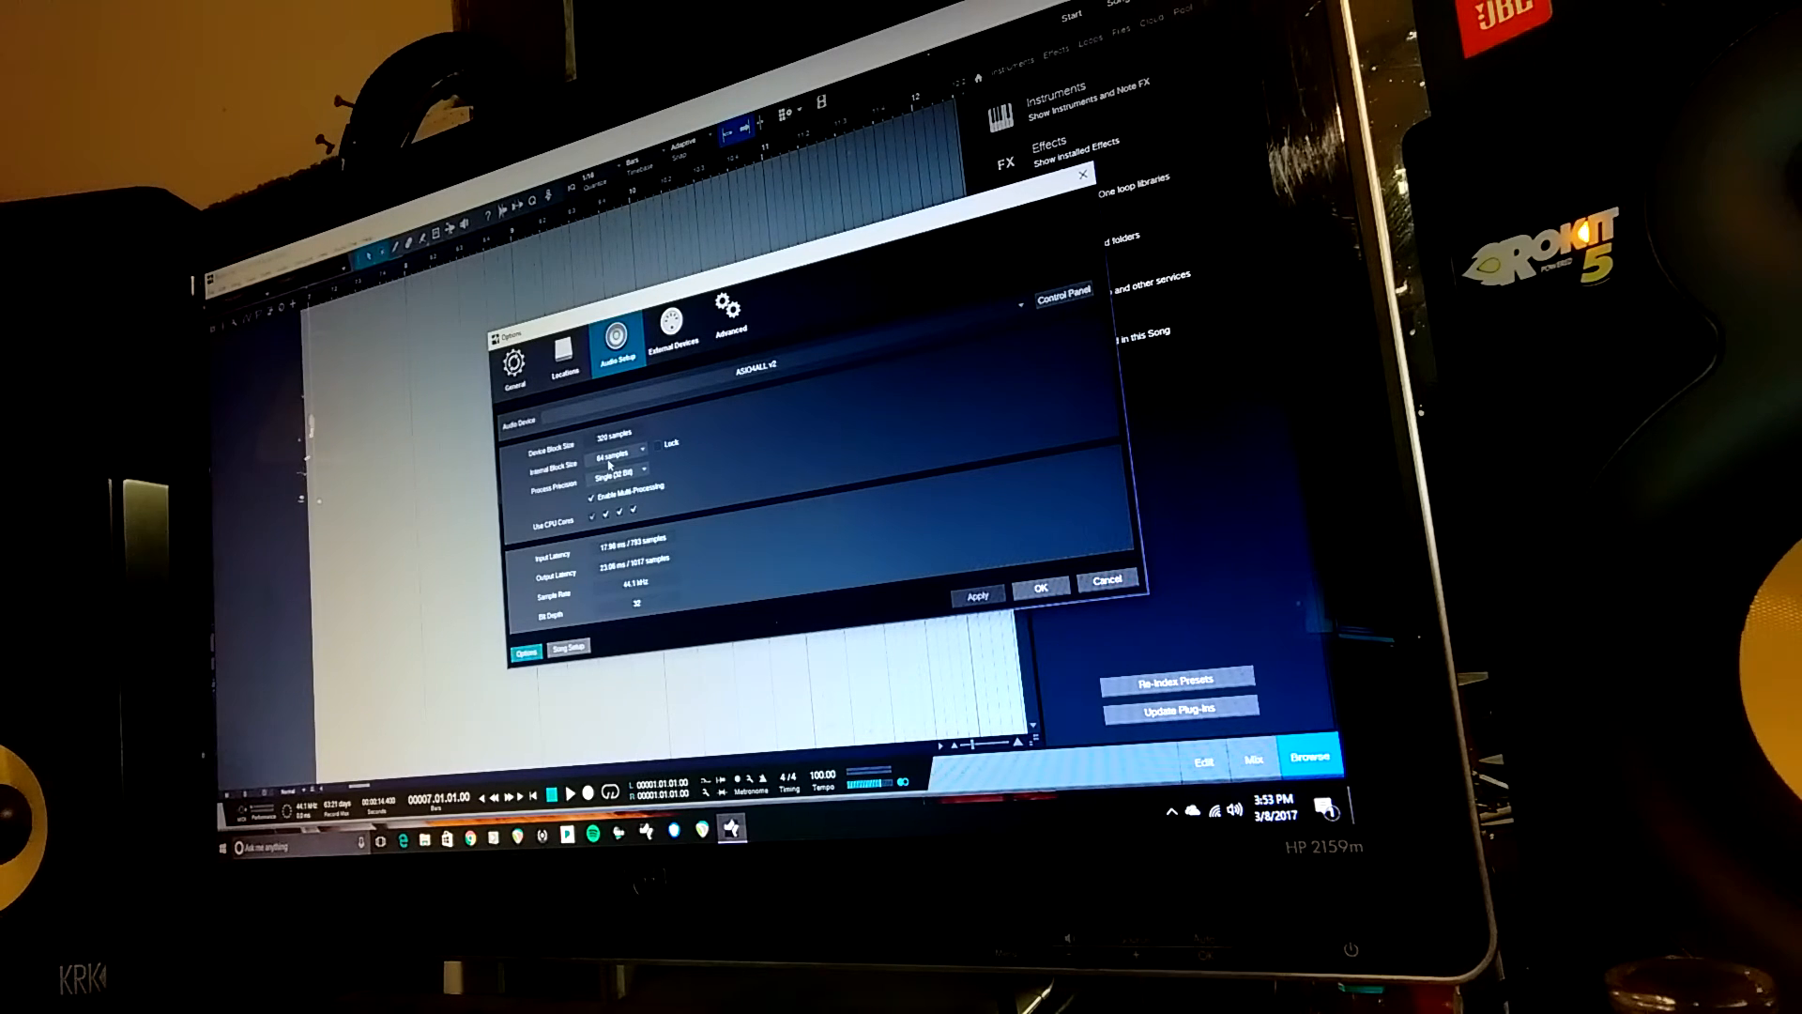
mouse_move(1051, 306)
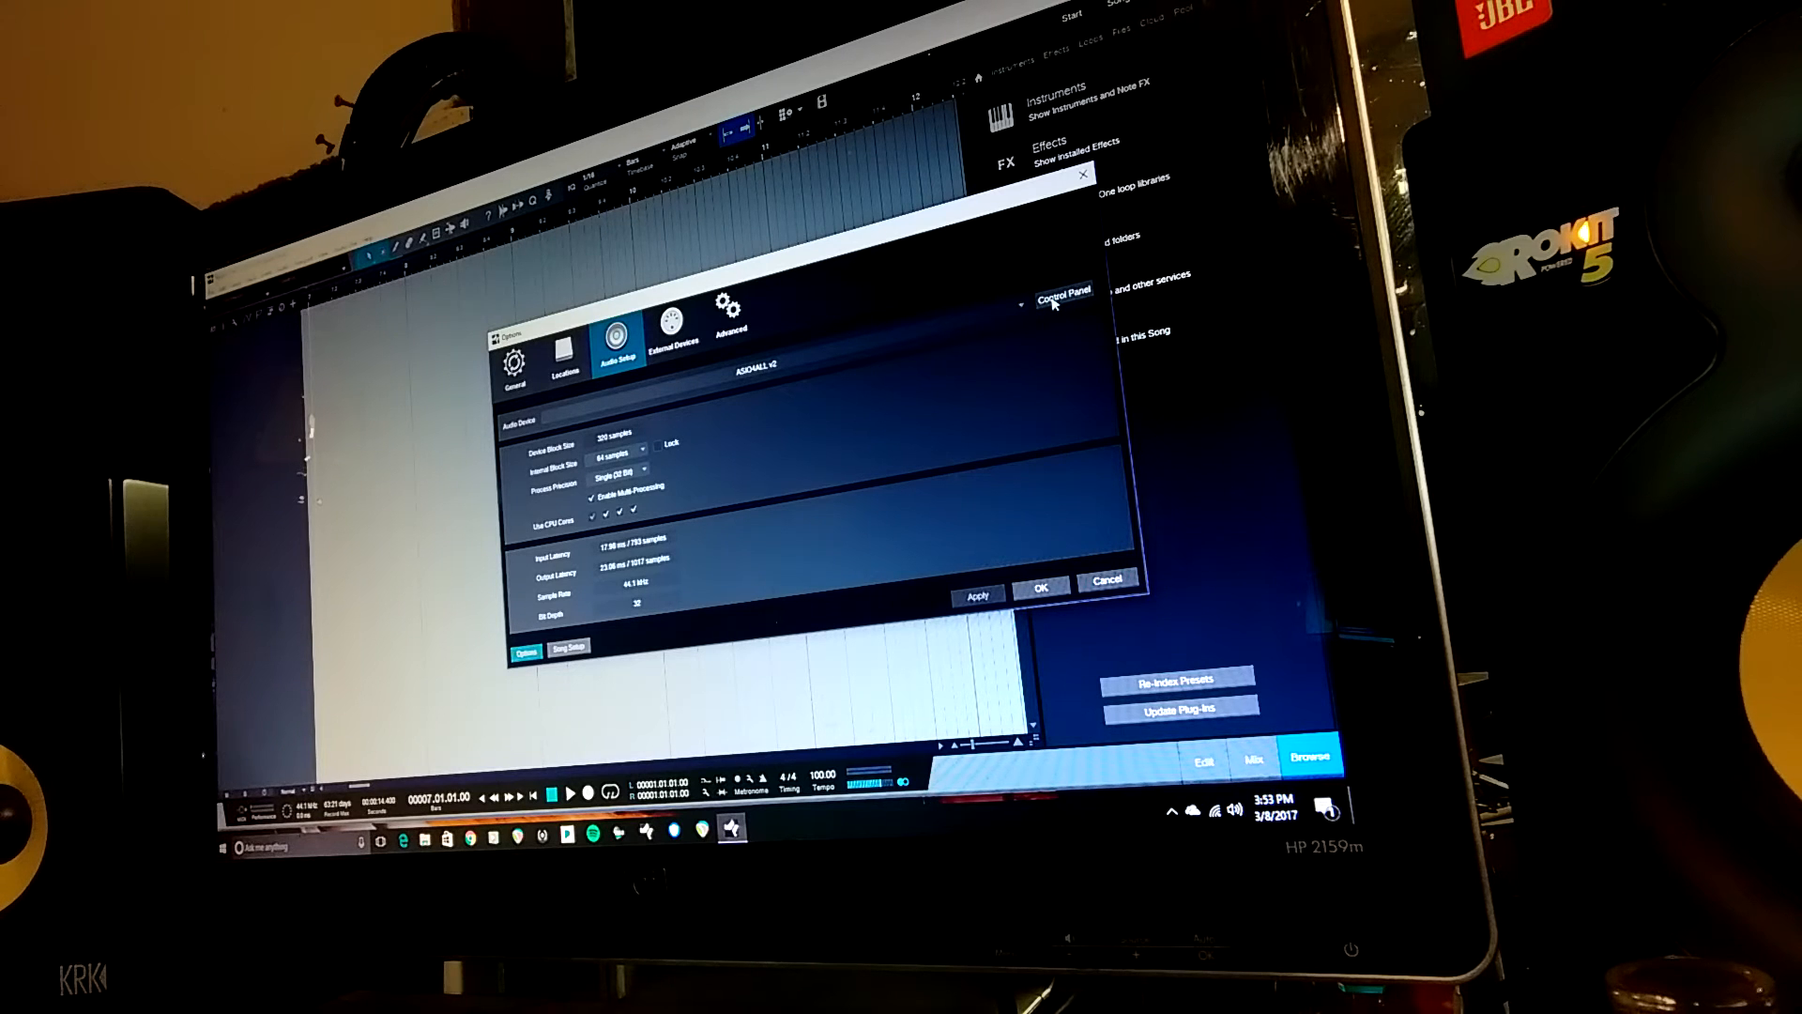
Step: Bring up the ASIO4ALL driver control panel from Audio Setup
left_click(1065, 293)
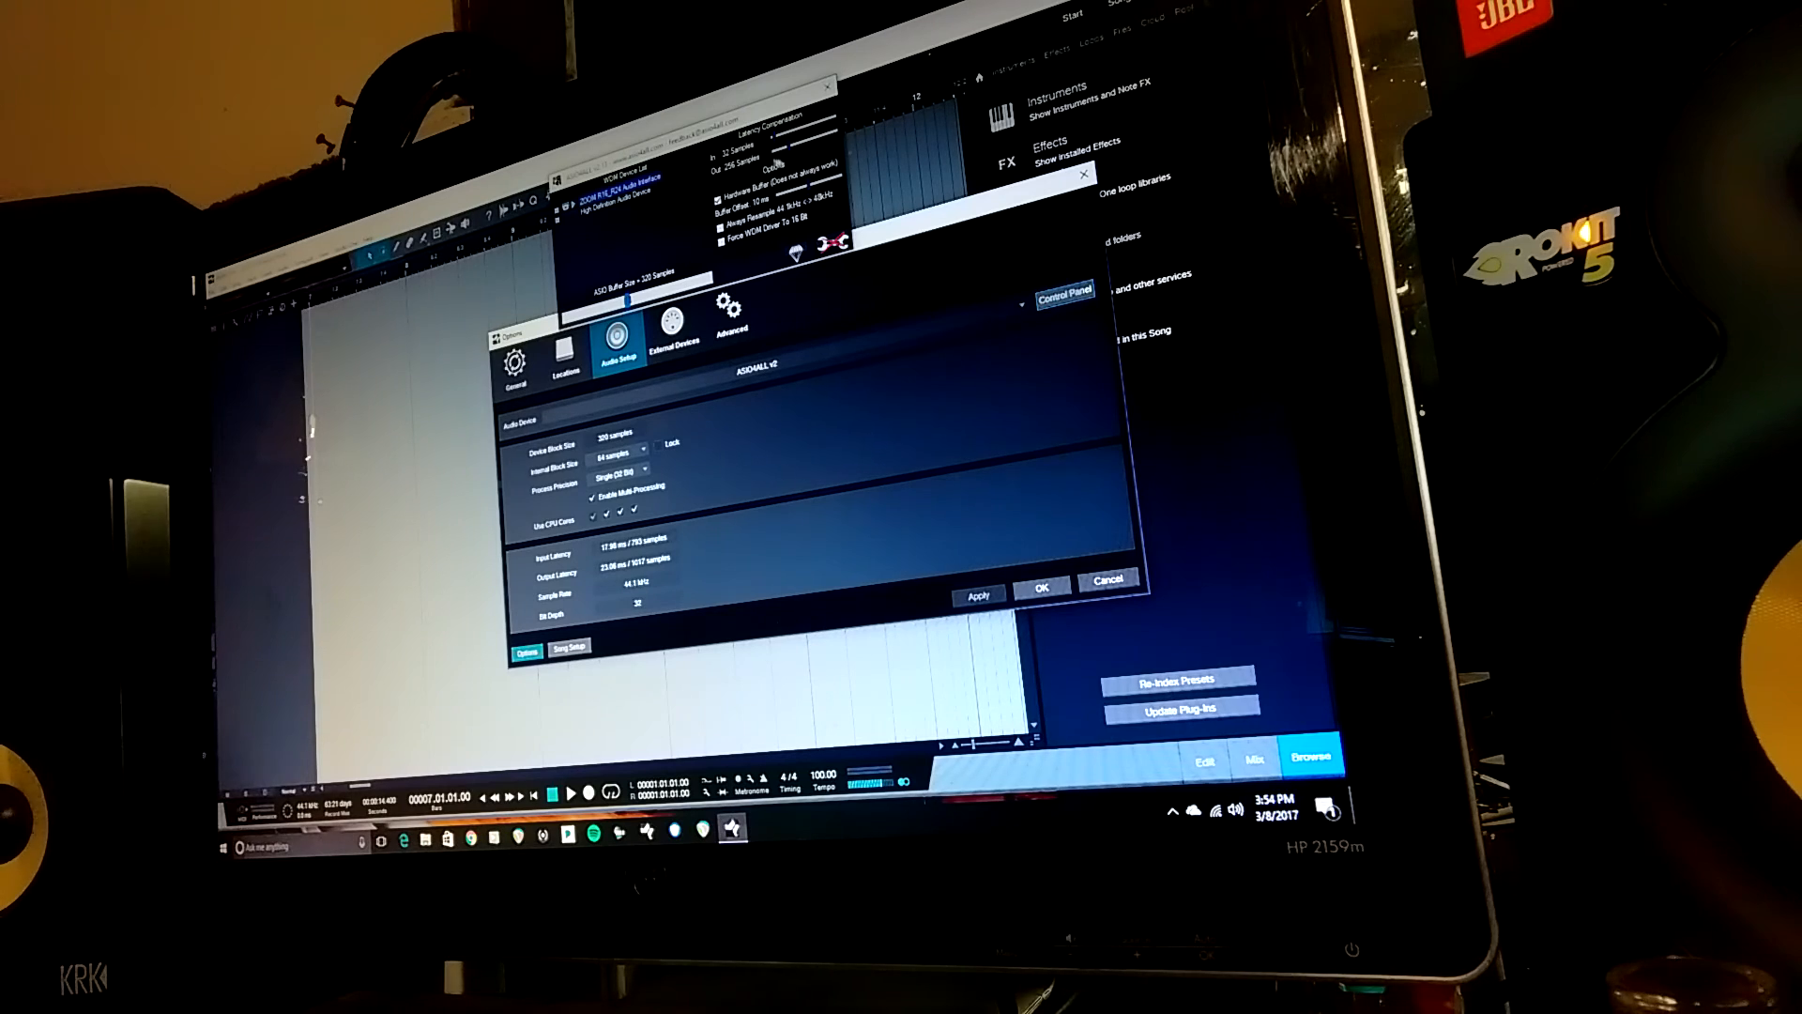
mouse_move(792, 158)
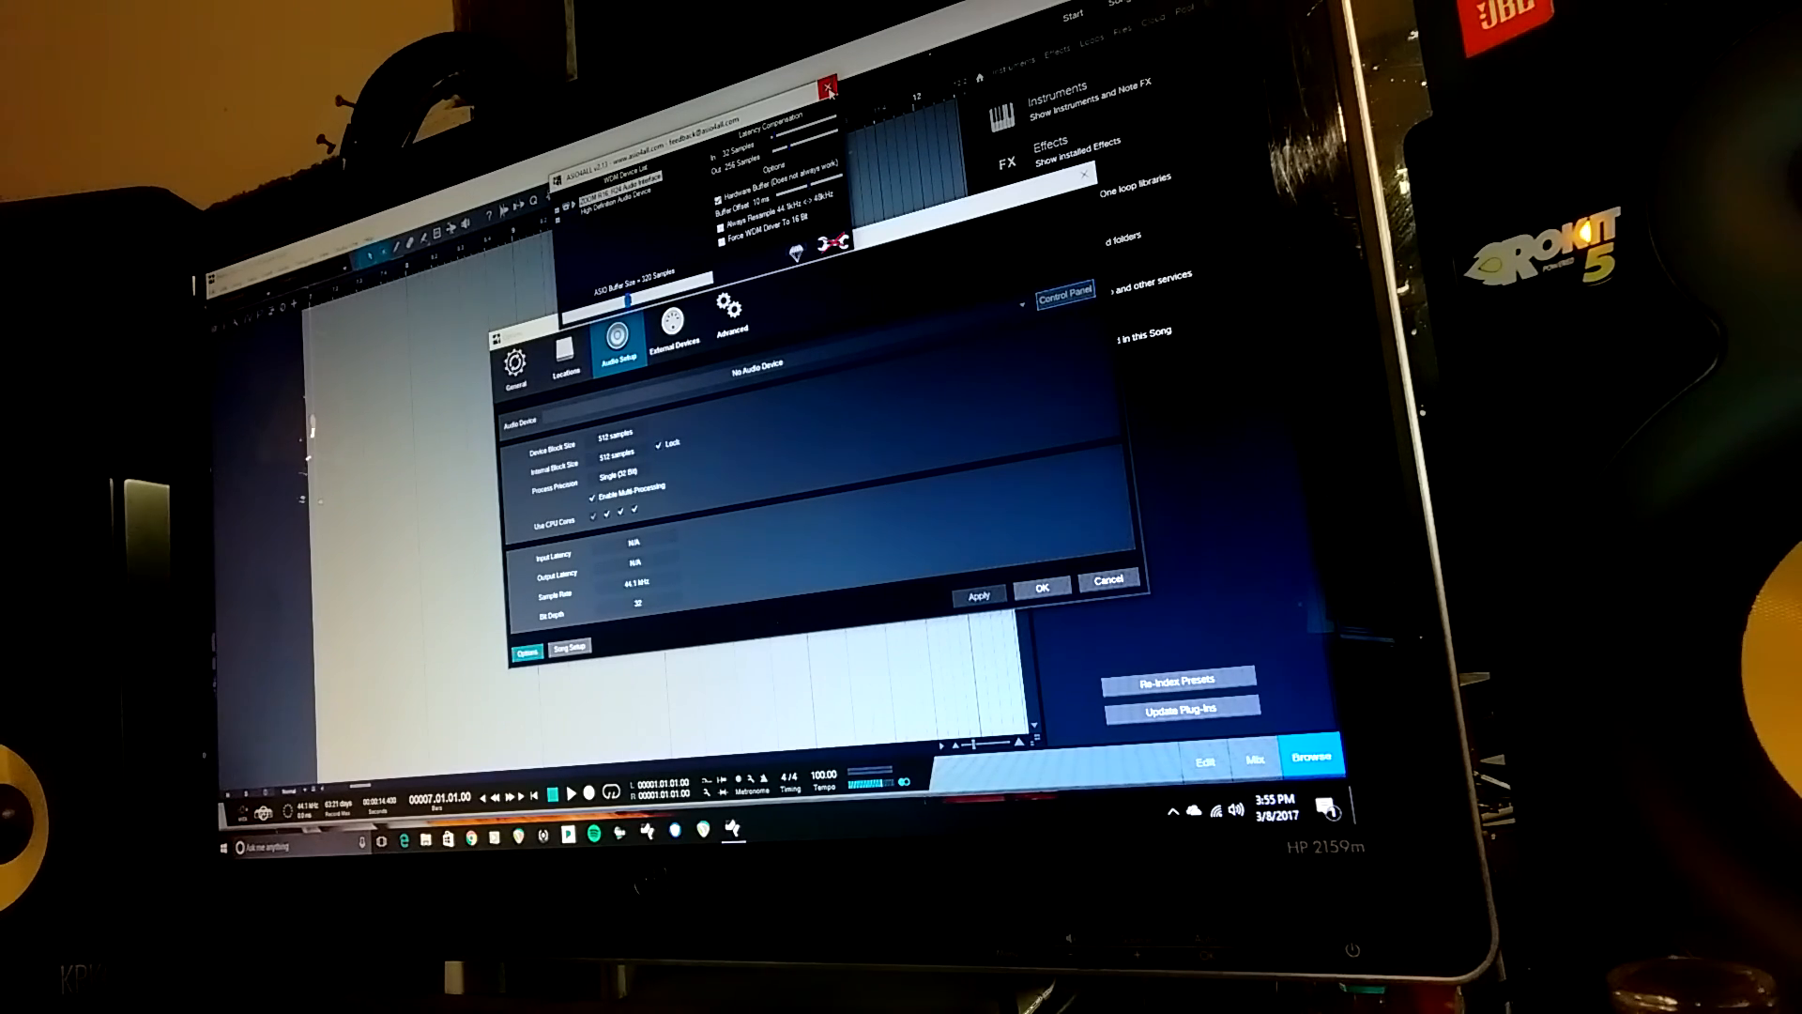
Step: Close the ASIO4ALL panel and confirm the audio setup with OK
left_click(824, 81)
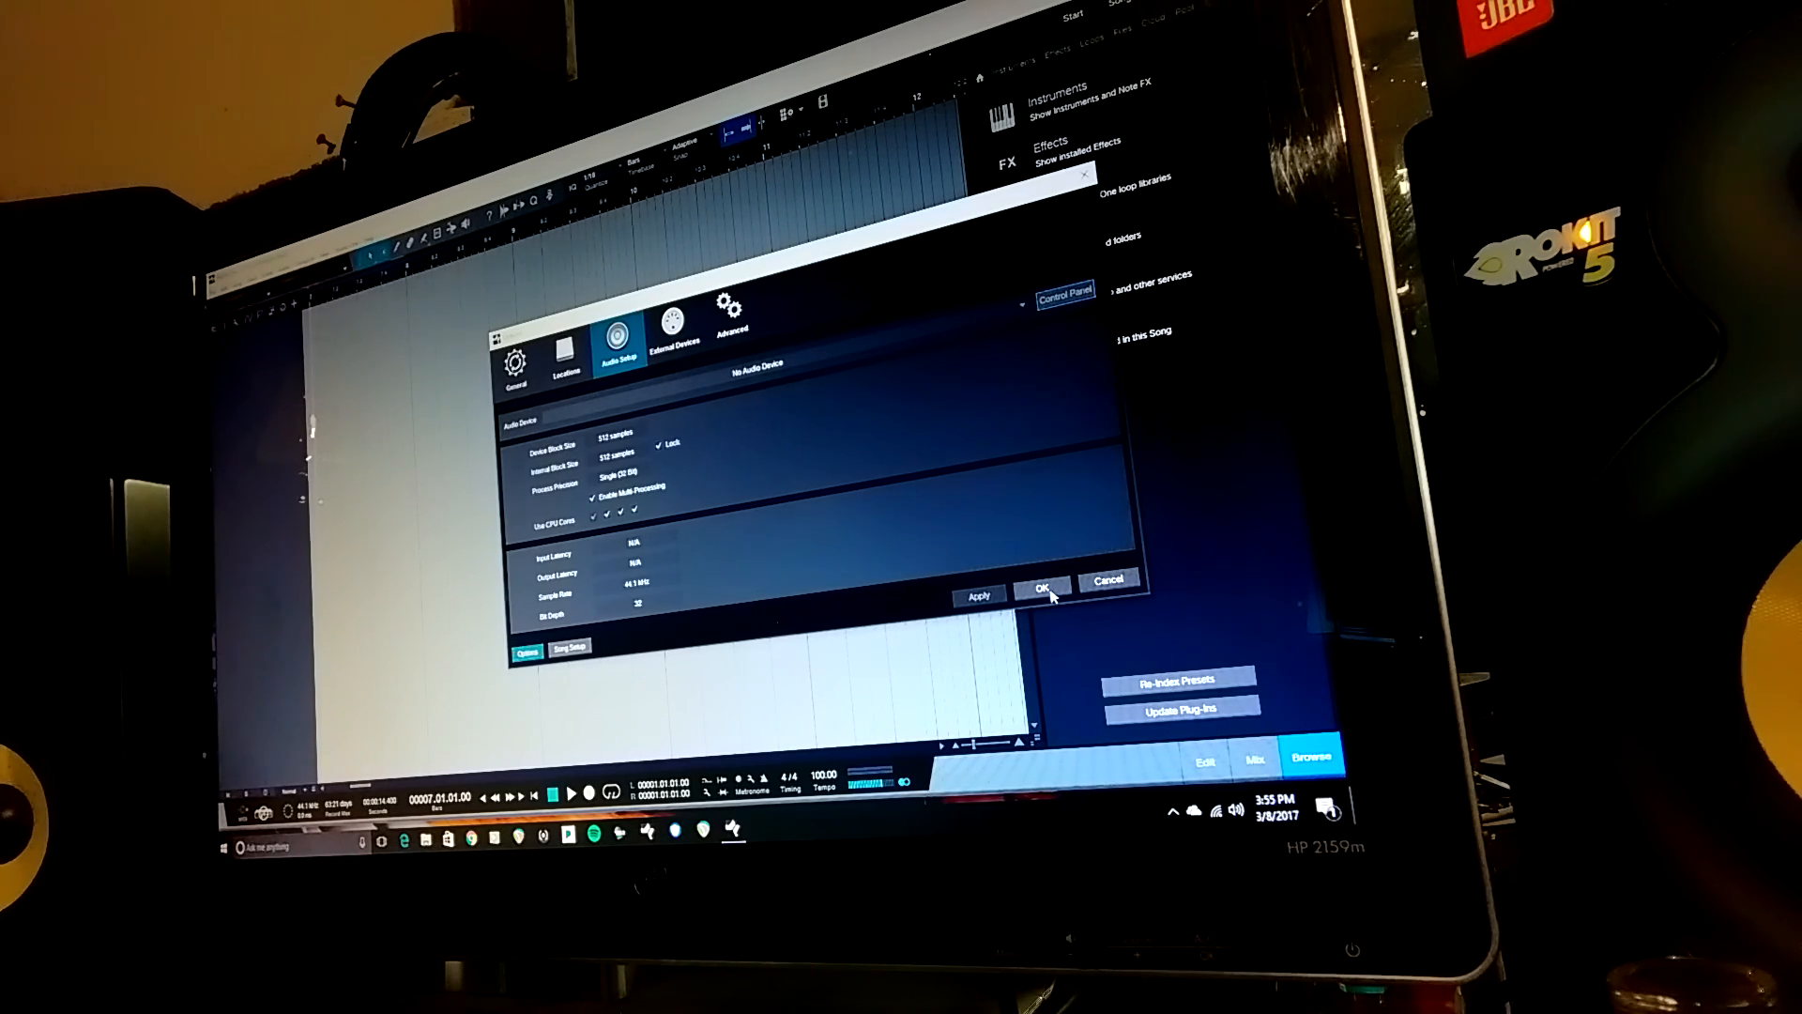
left_click(1038, 587)
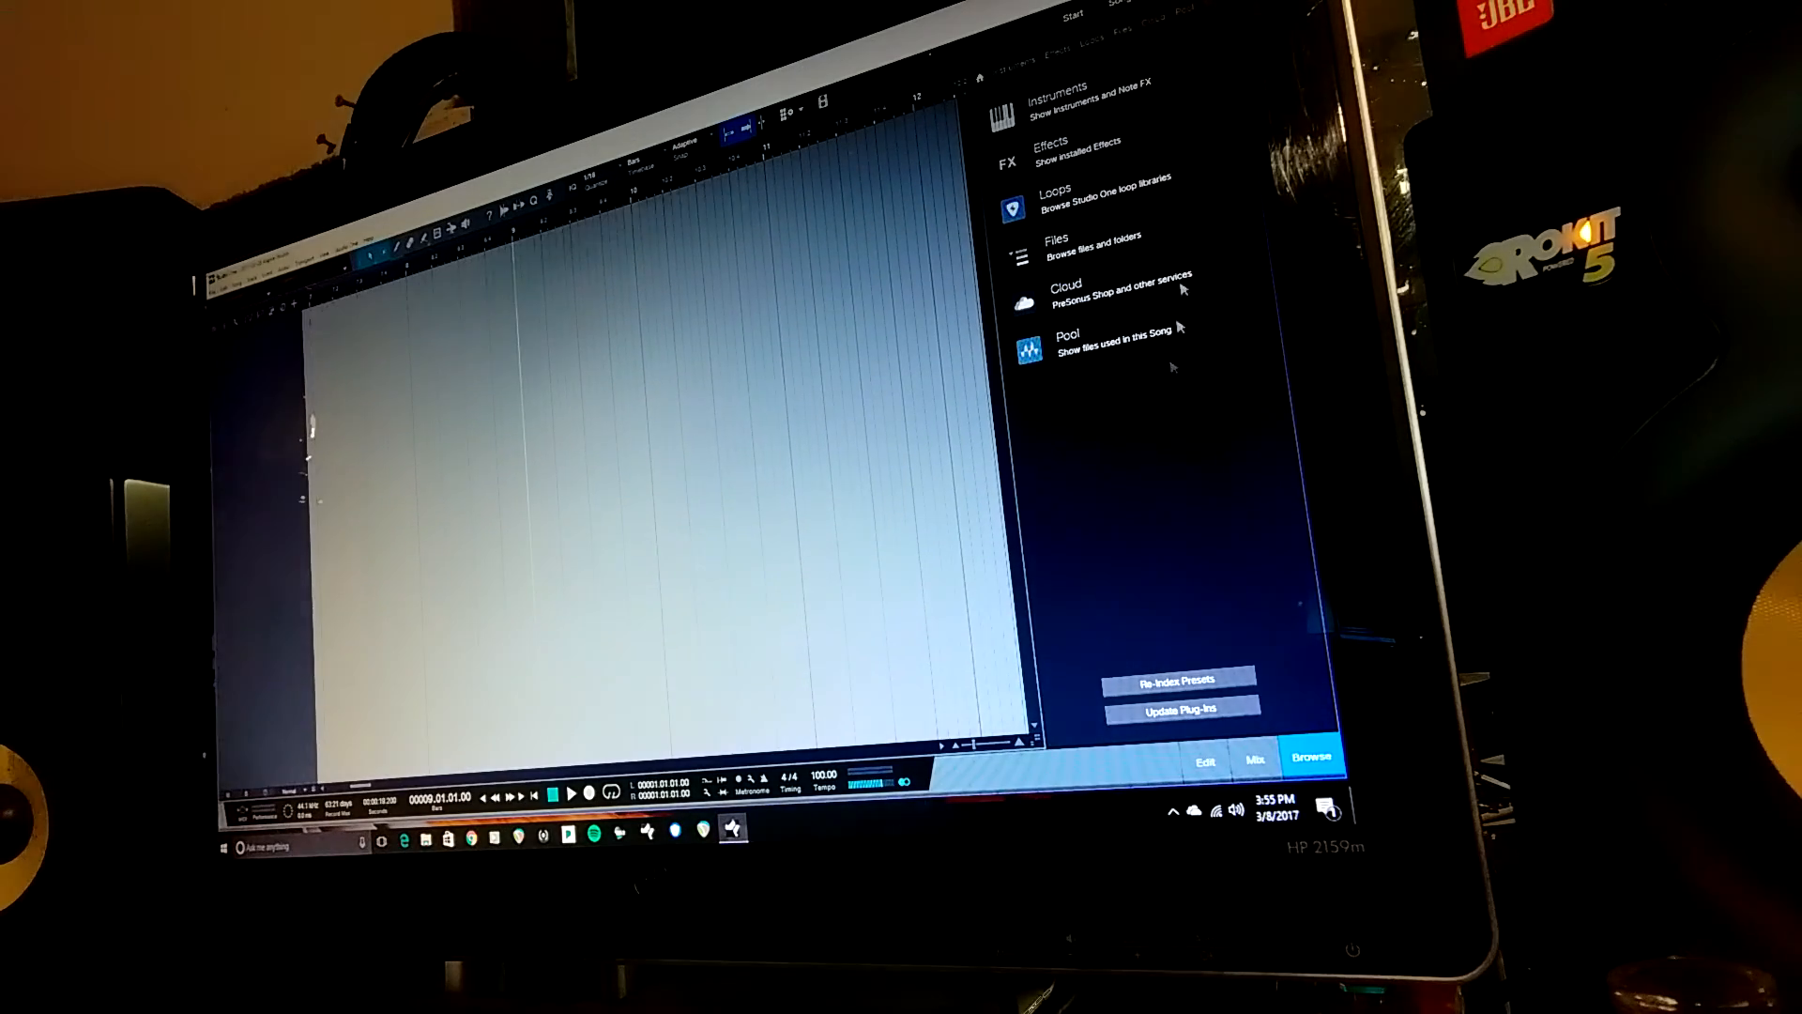